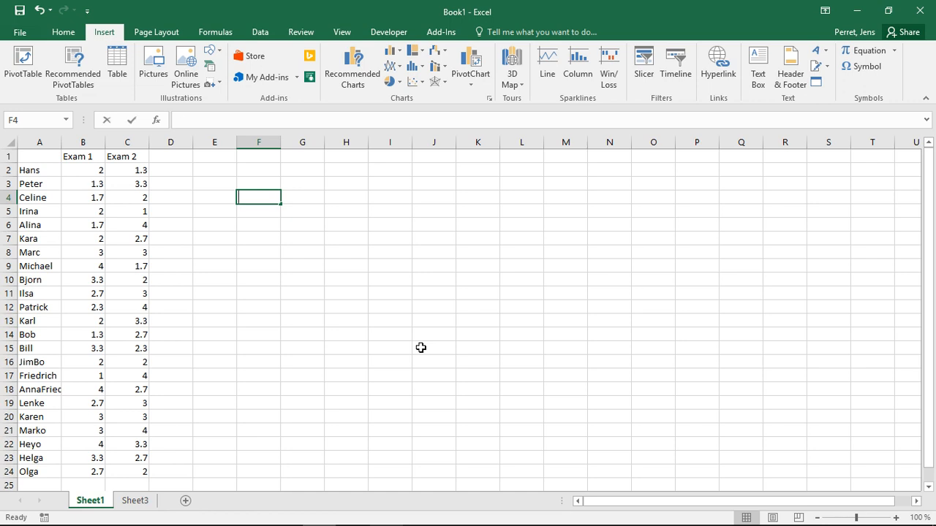
Start typing =f.dist( in F4 to bring up the F.DIST argument tooltip.
type("=")
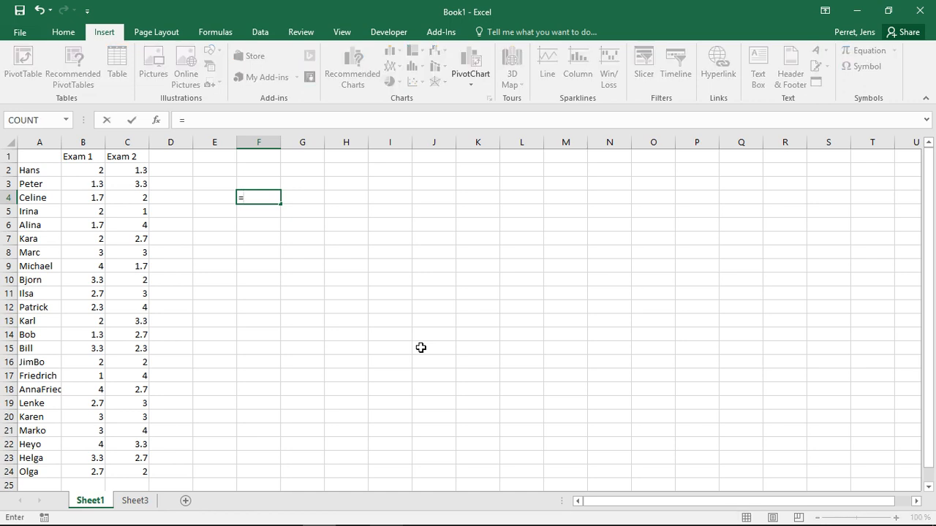
type("f")
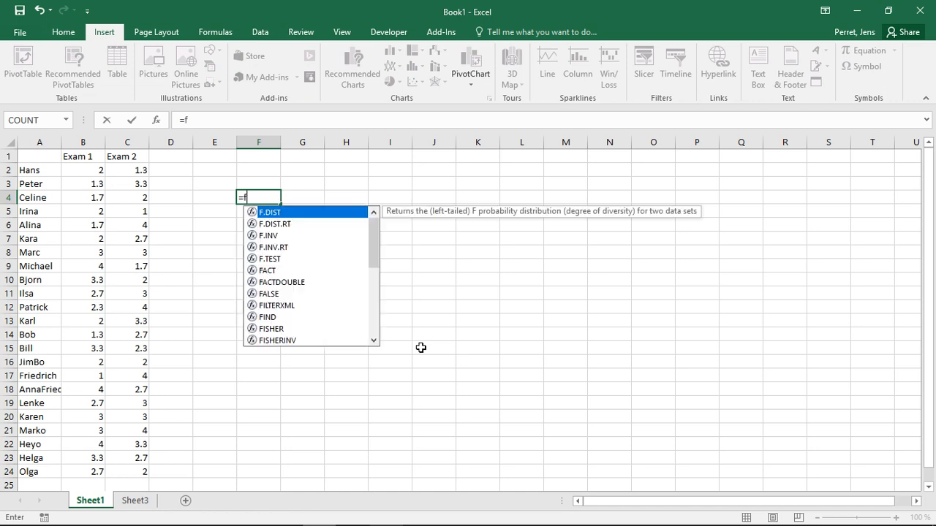
type(".dist(")
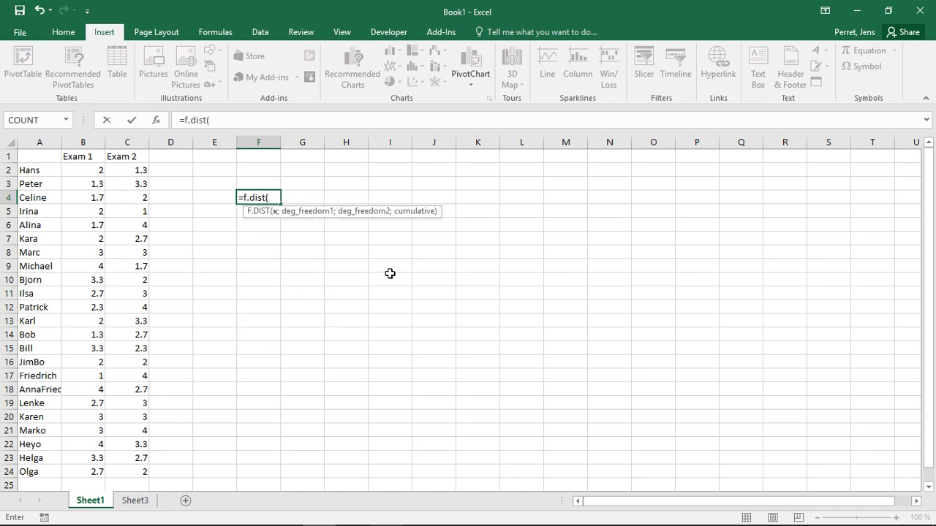
mouse_move(276, 216)
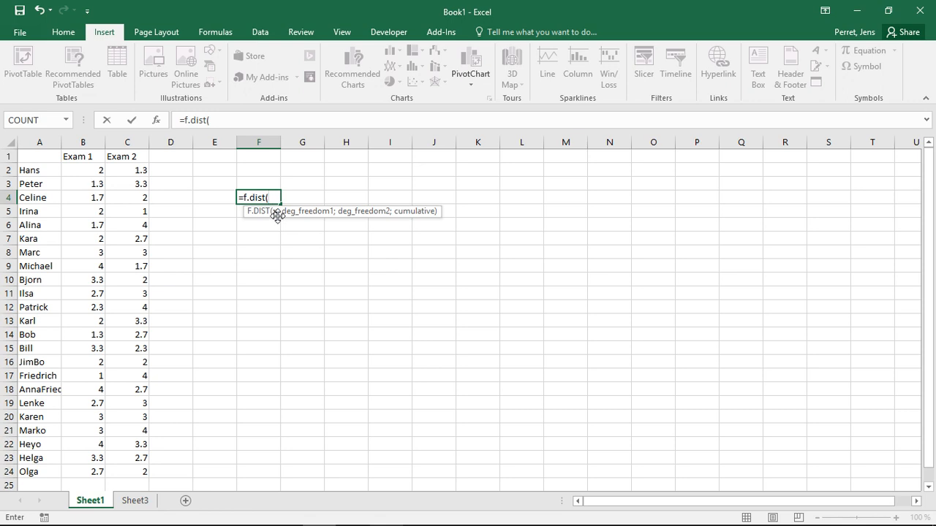
mouse_move(311, 216)
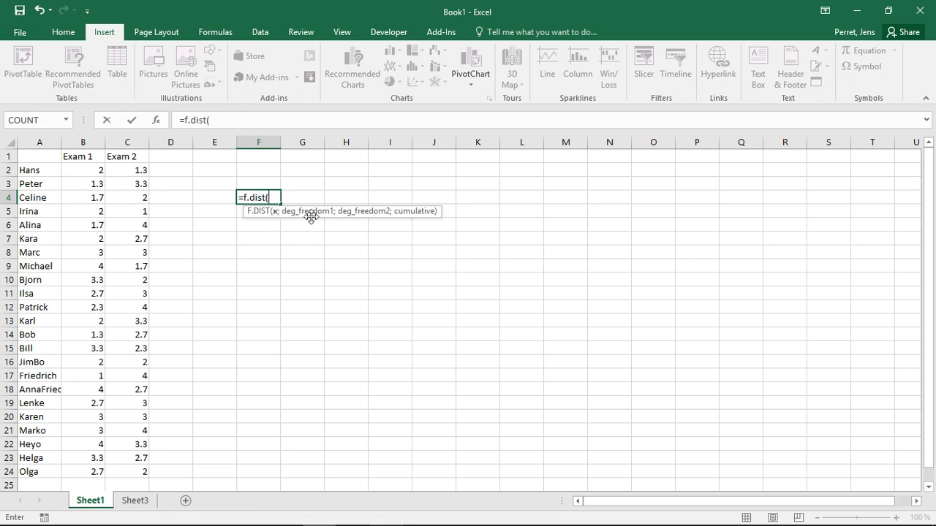
mouse_move(356, 216)
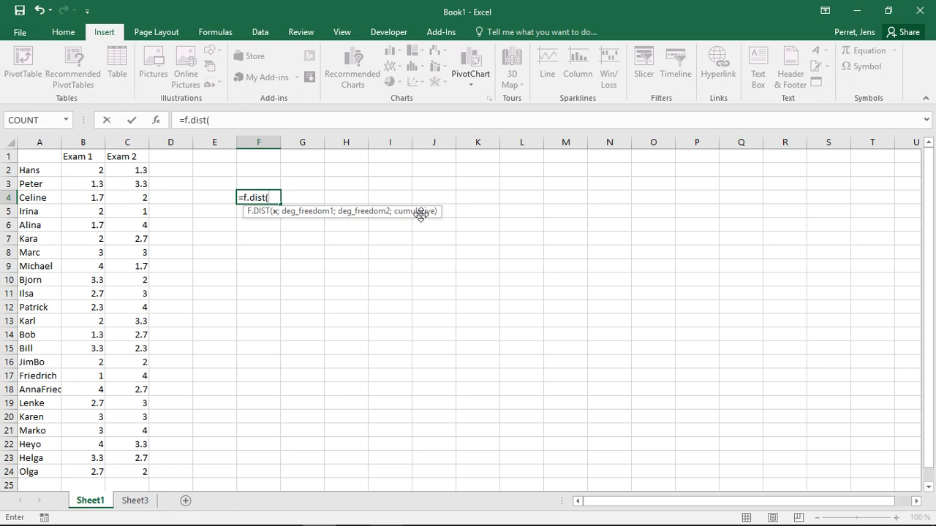
mouse_move(439, 213)
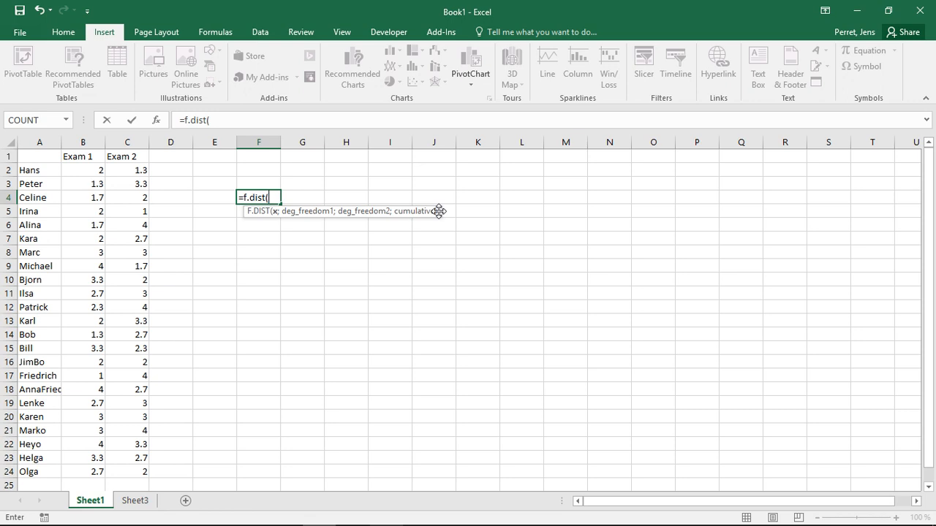
Fill in F.DIST arguments x=4 with 2 and 100 degrees of freedom, giving 0.978679.
type("4")
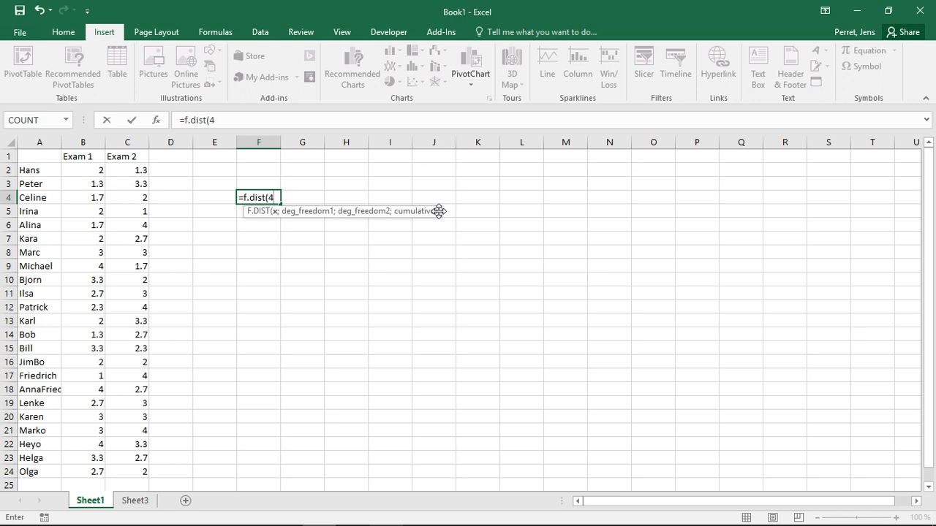
type(";")
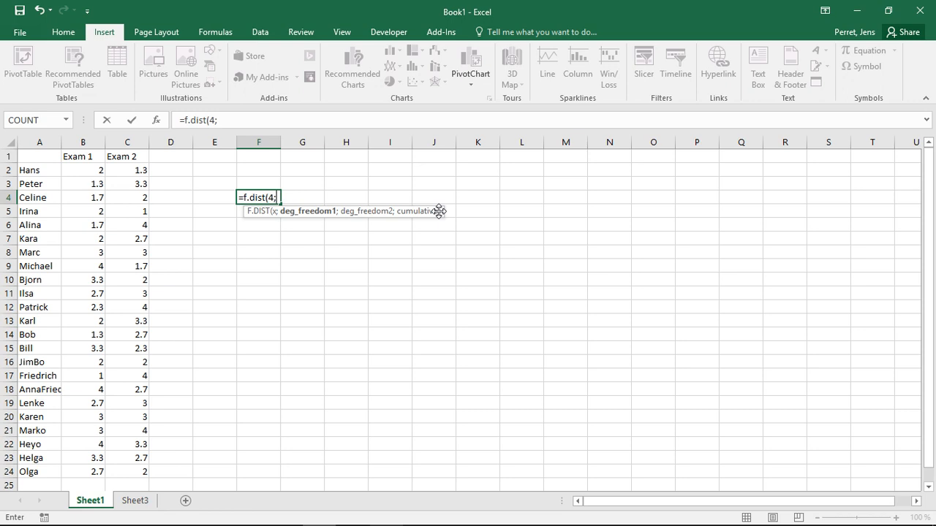
type("2")
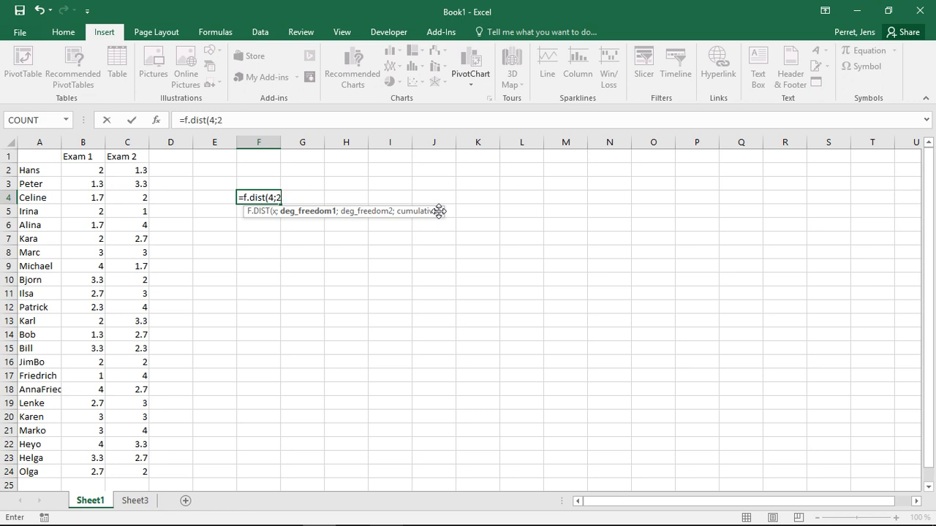
type(";")
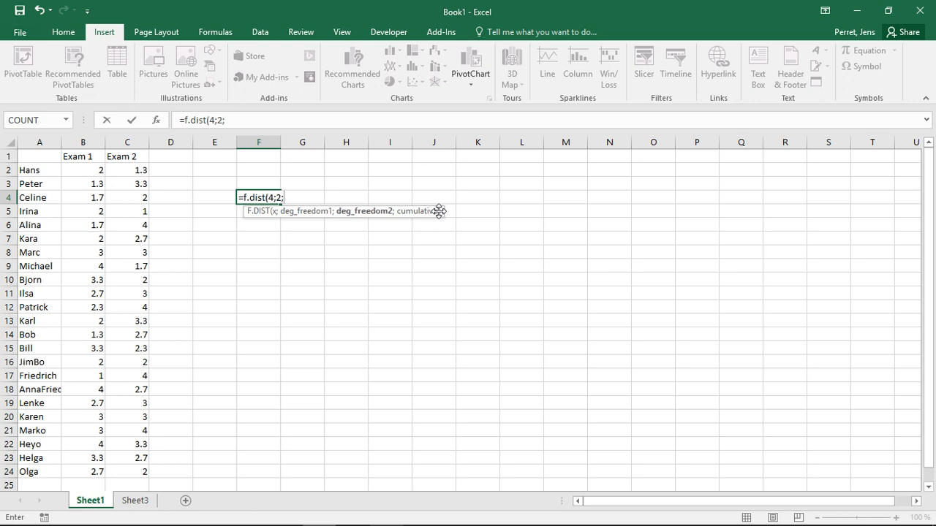
type("1")
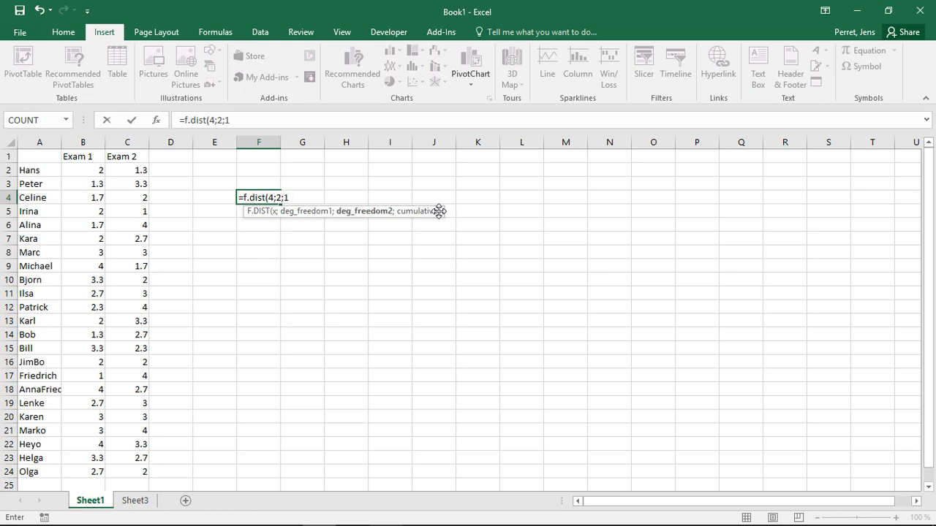
type("00")
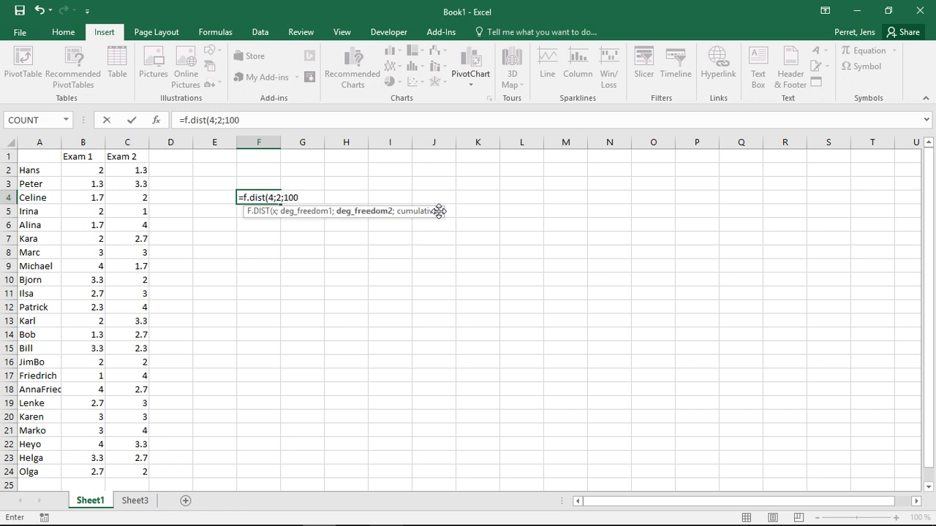
type(";")
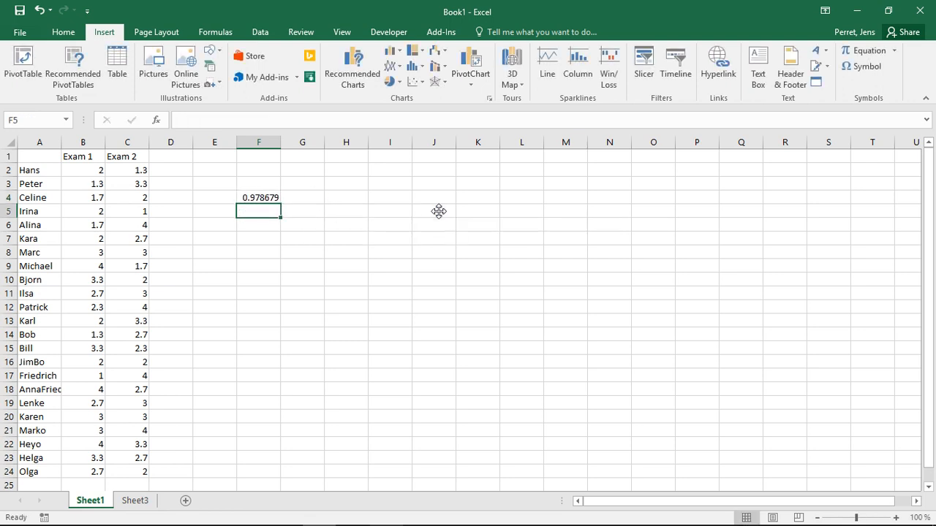
Change F4's cumulative argument from TRUE to FALSE so it returns 0.019742.
left_click(259, 197)
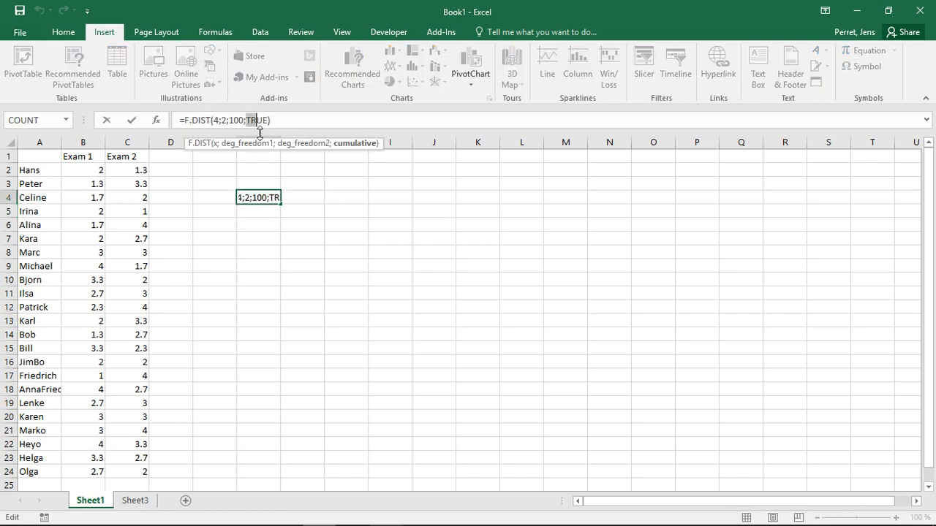
type("FALSE")
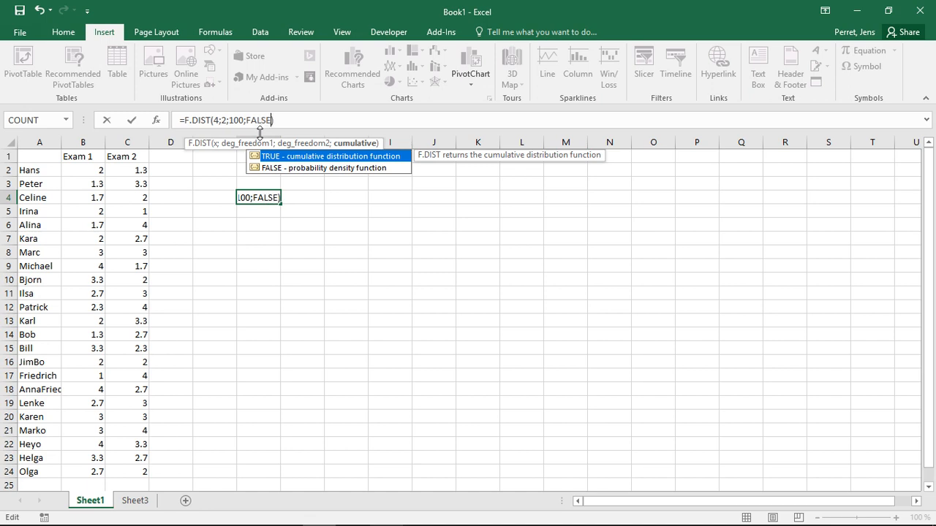
key("Return")
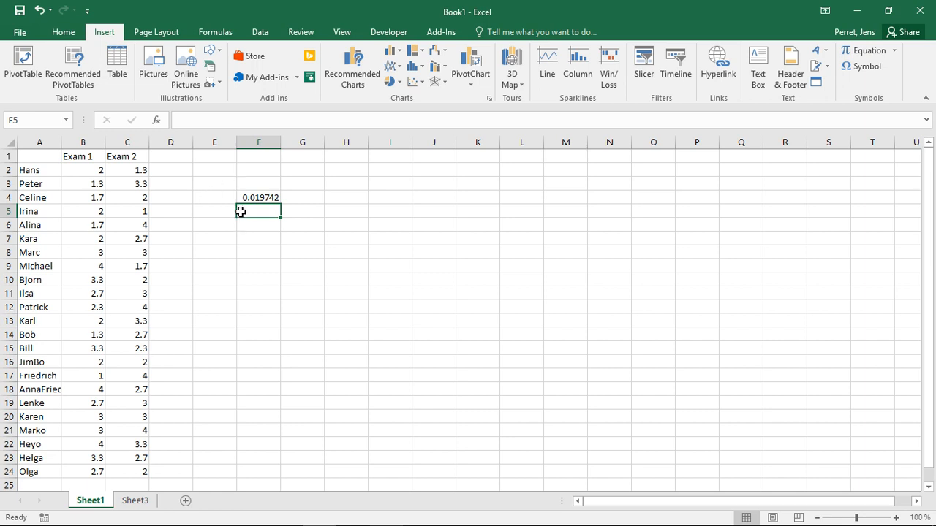
mouse_move(286, 194)
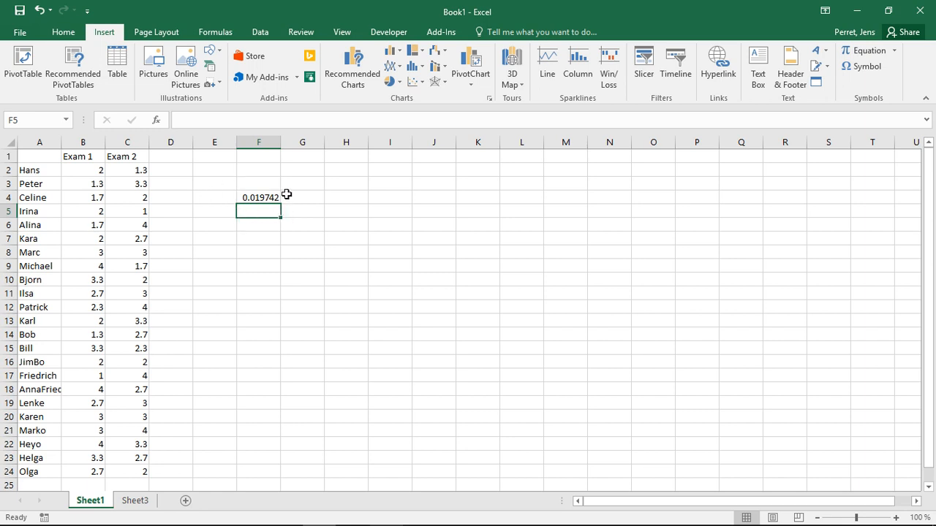
left_click(259, 197)
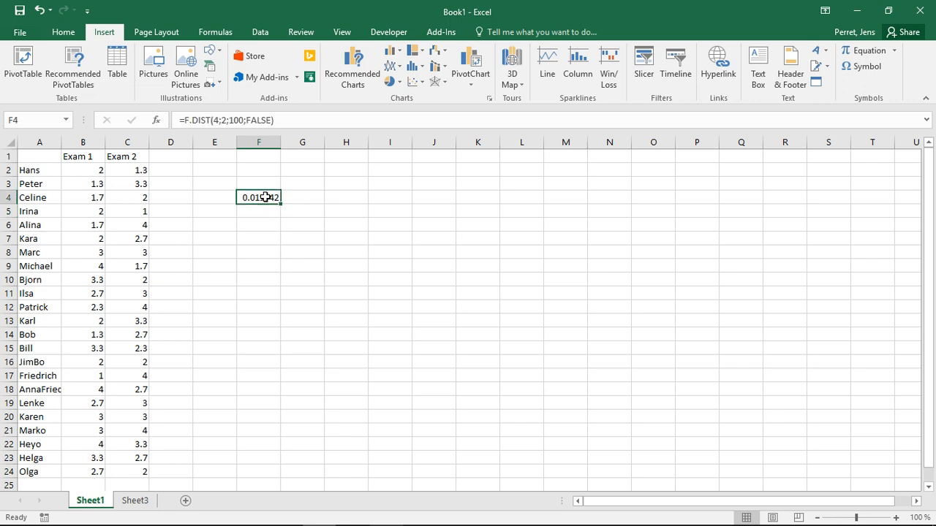
mouse_move(289, 198)
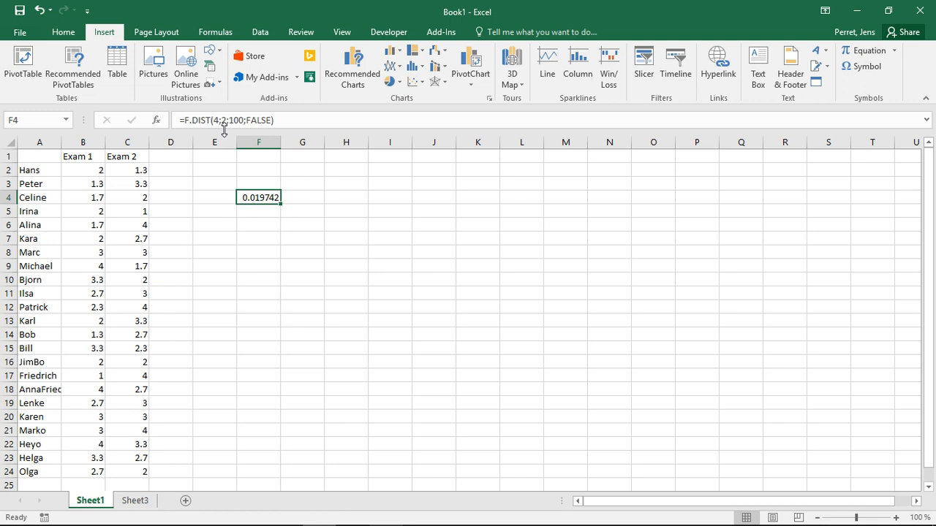
mouse_move(214, 157)
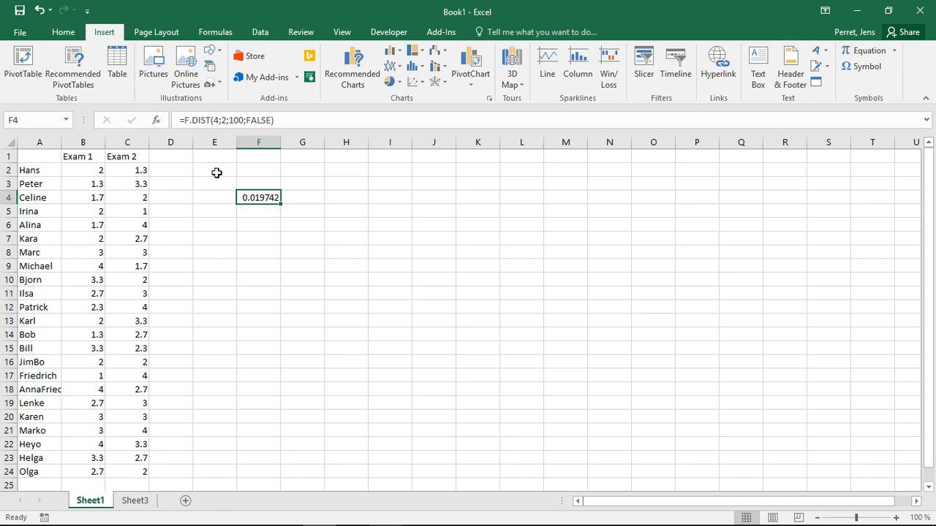
mouse_move(209, 132)
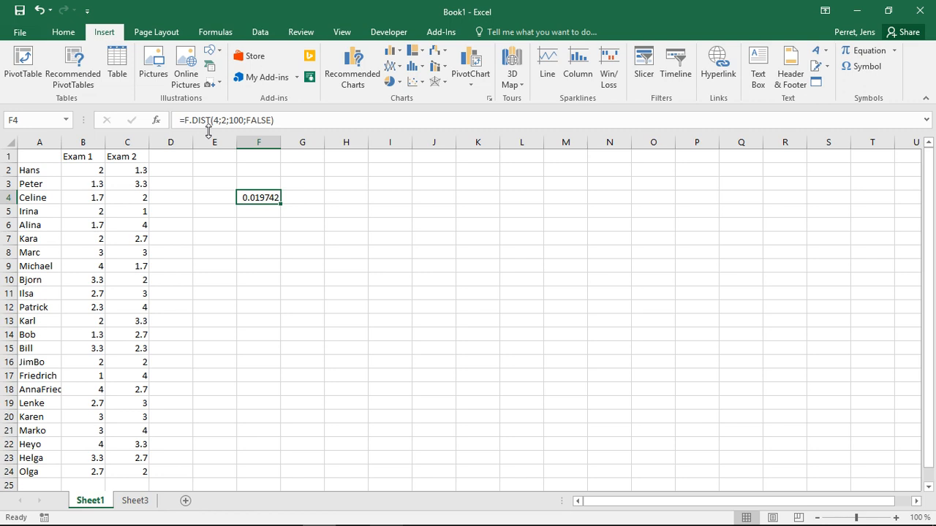
mouse_move(276, 121)
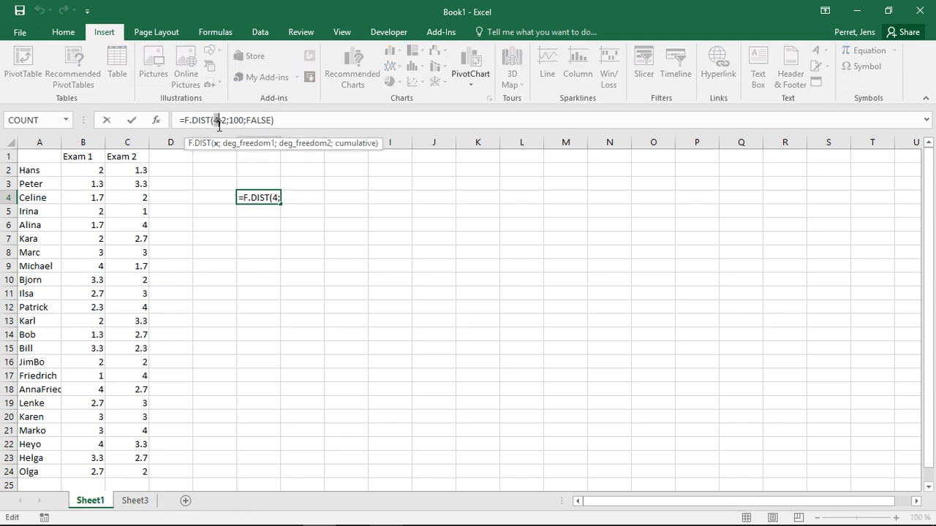
mouse_move(312, 193)
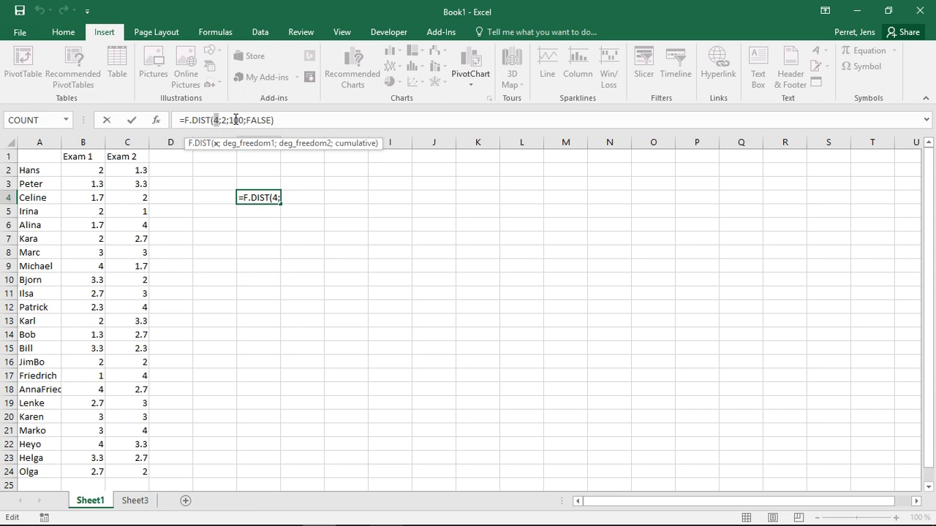
key("Return")
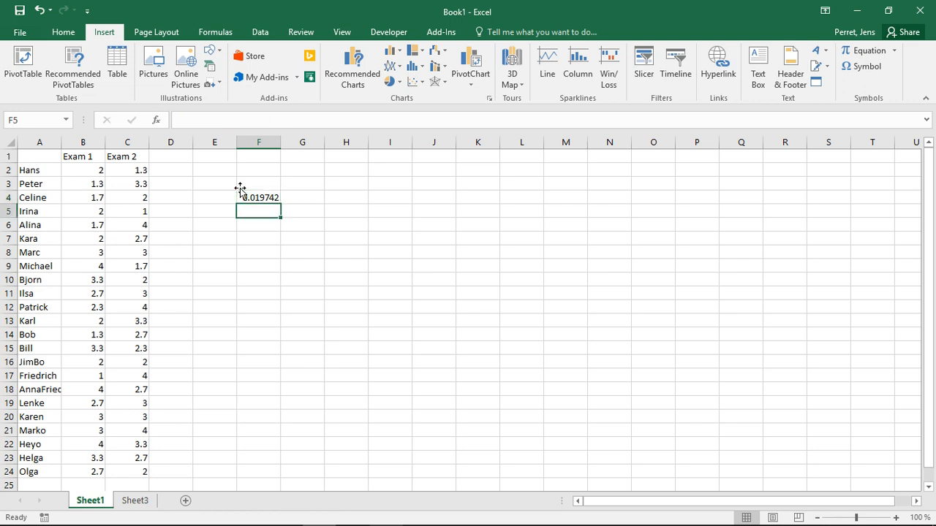
Enter =F.TEST(B2:B24;C2:C24) in F6 comparing Exam 1 and Exam 2 grades.
left_click(258, 197)
type("=")
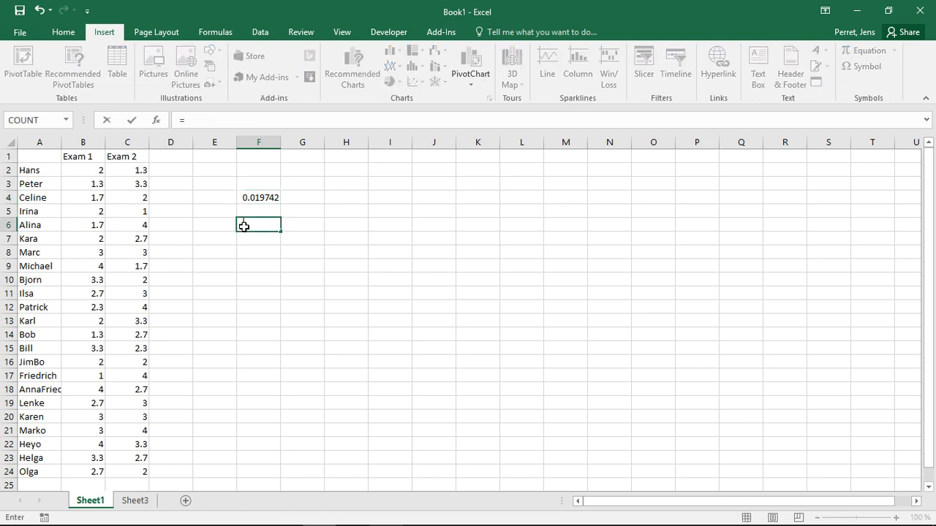
type("F")
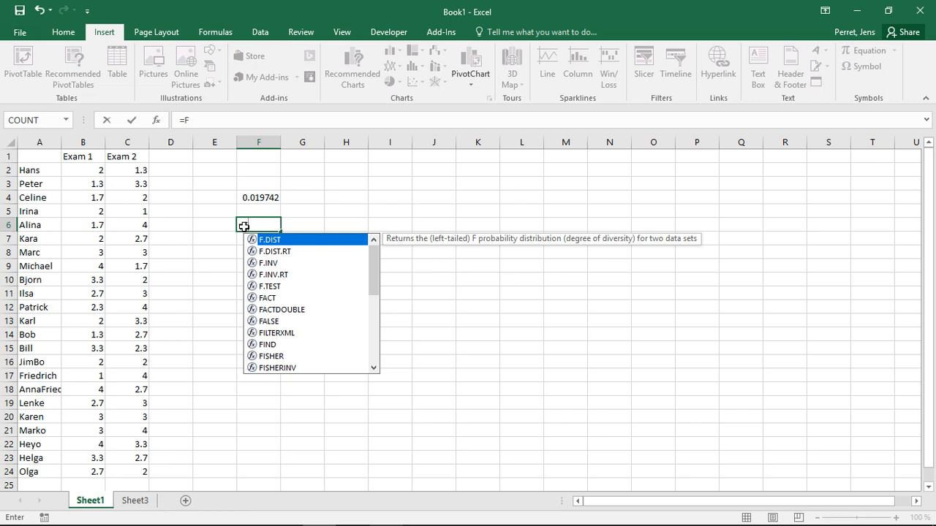
type(".")
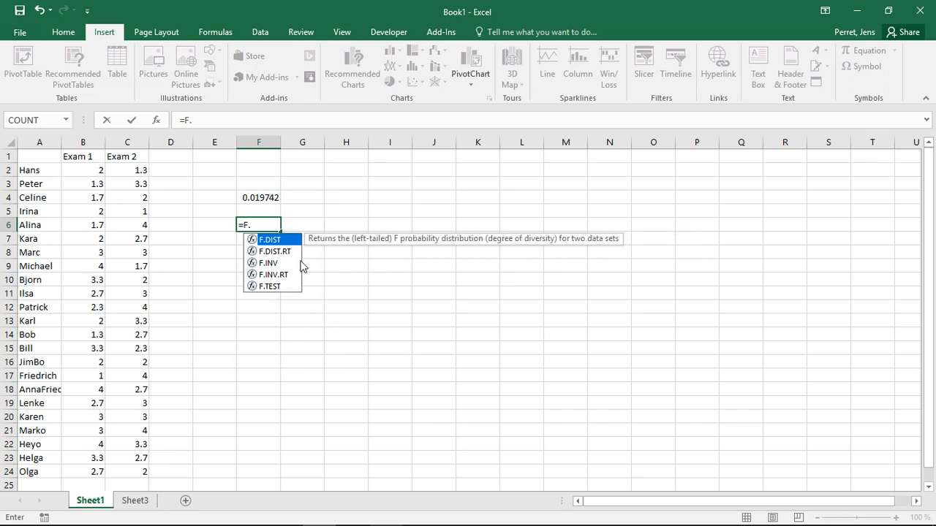
mouse_move(269, 263)
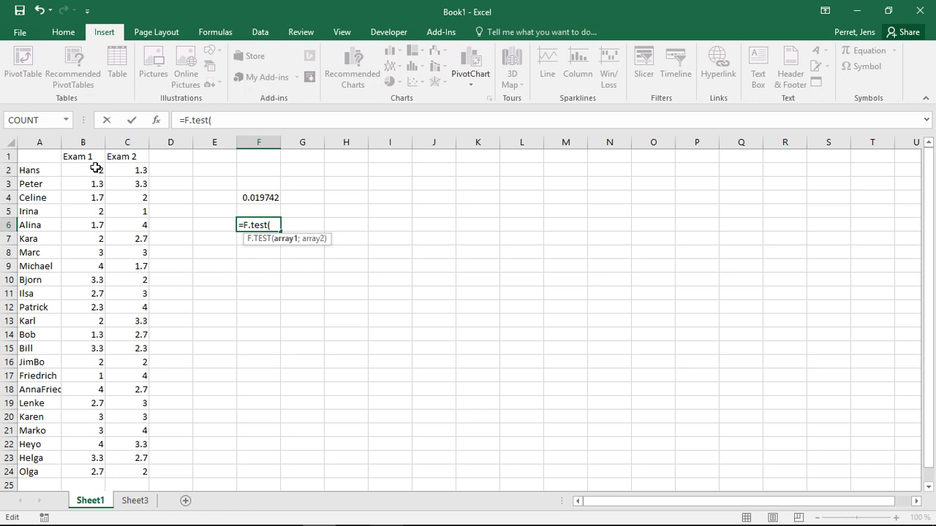
left_click_drag(83, 170, 127, 252)
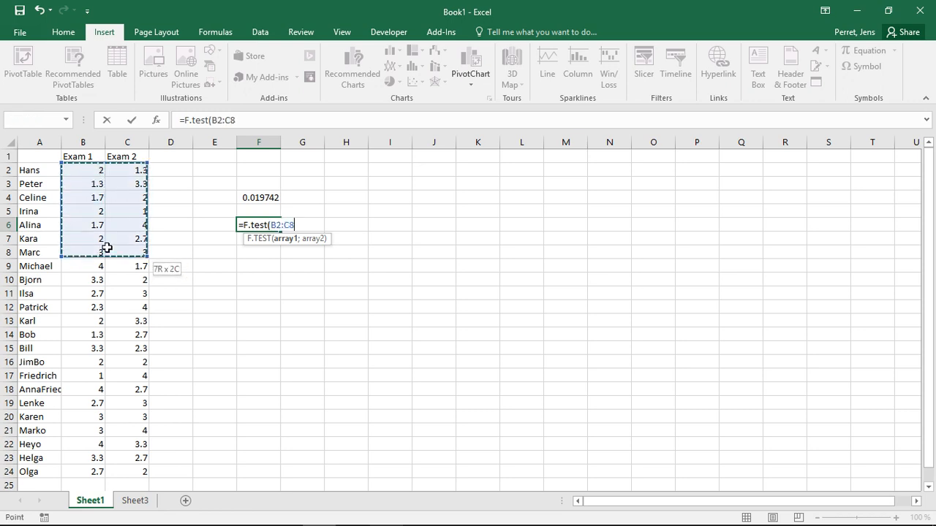
left_click_drag(82, 170, 83, 471)
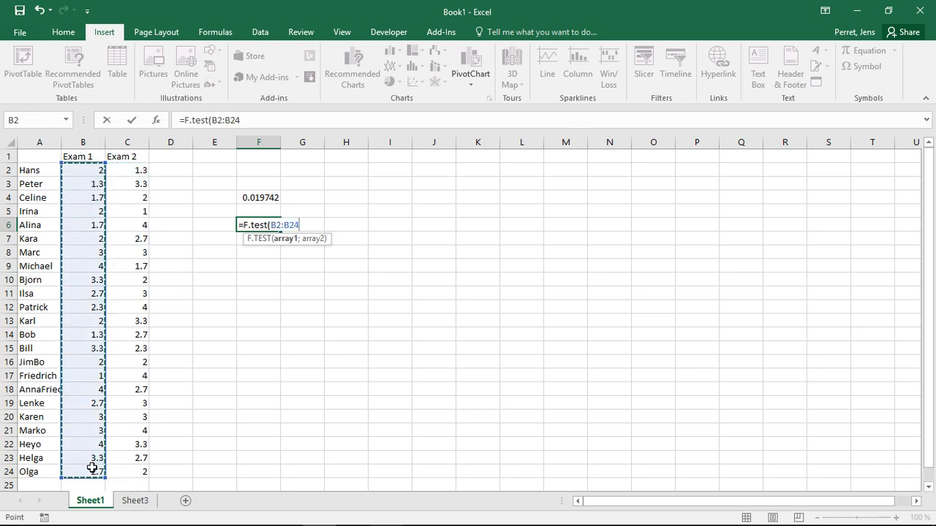
type(";")
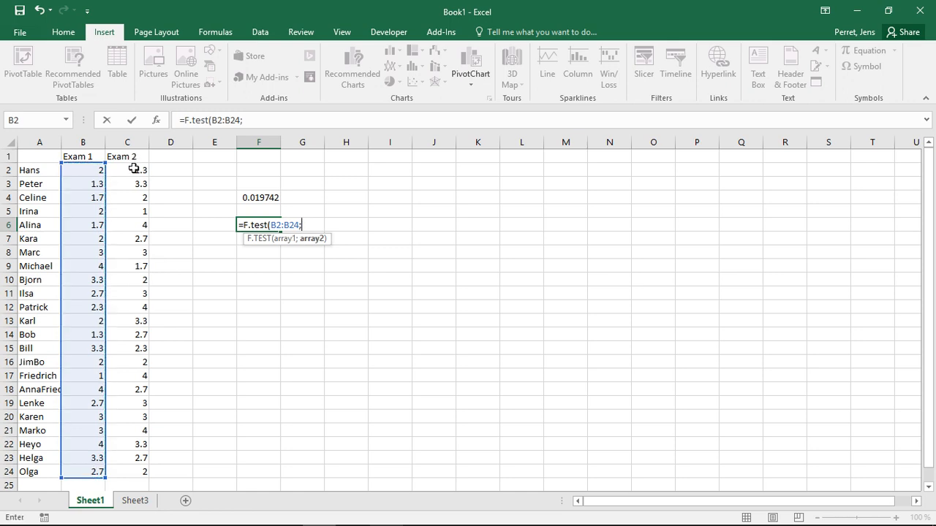
left_click_drag(128, 170, 127, 471)
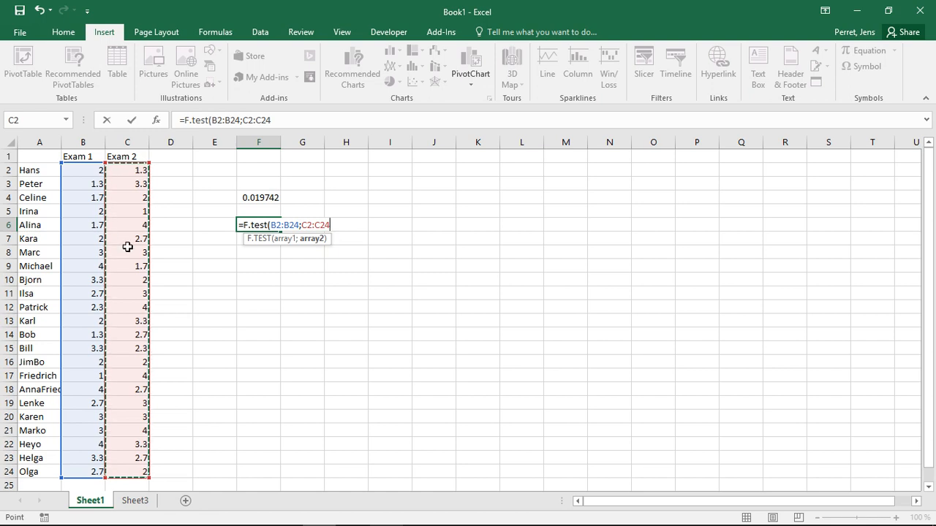
mouse_move(175, 277)
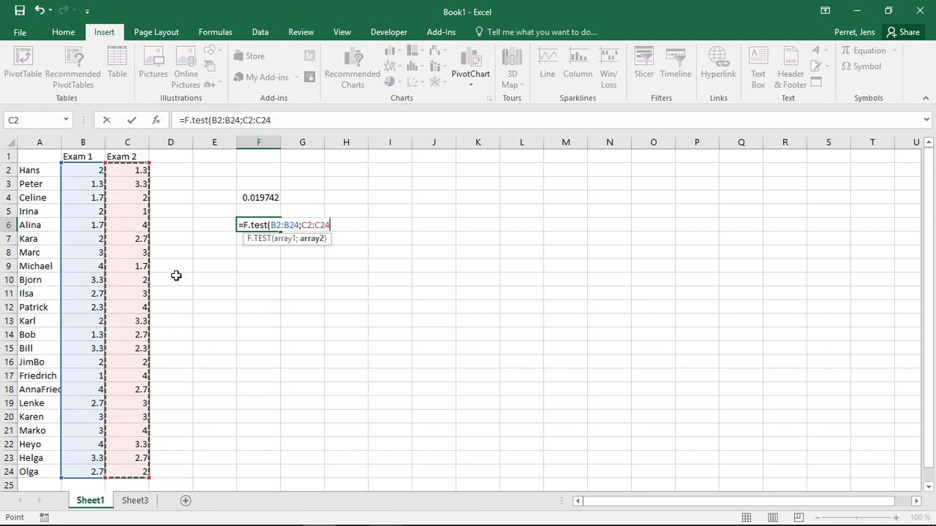
type(")")
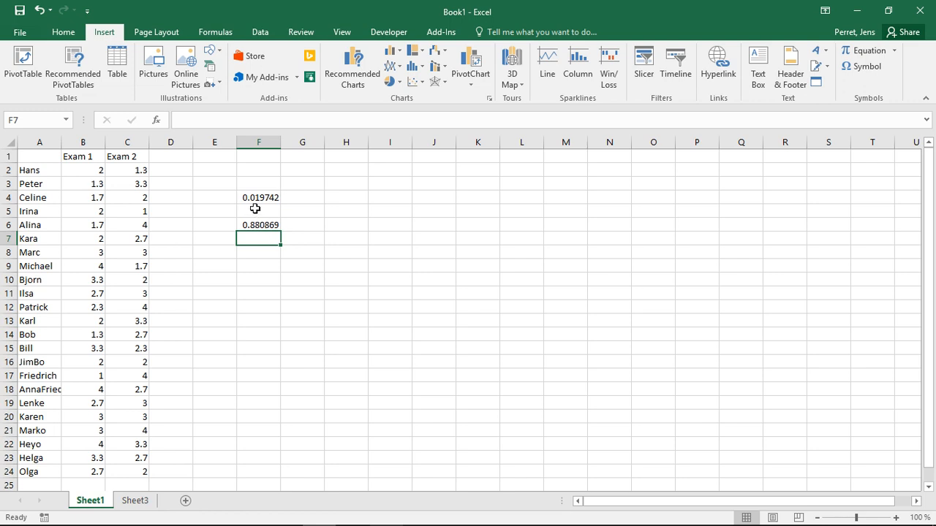
left_click(259, 198)
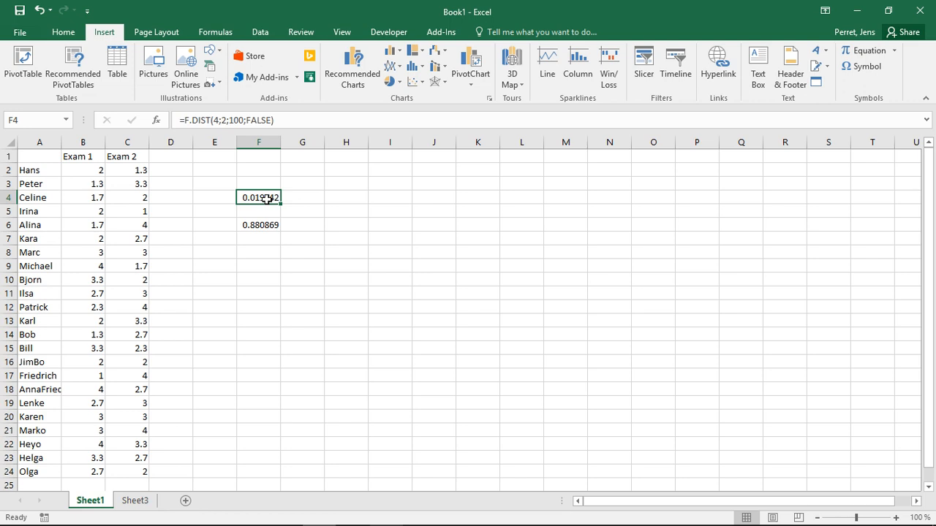
mouse_move(265, 207)
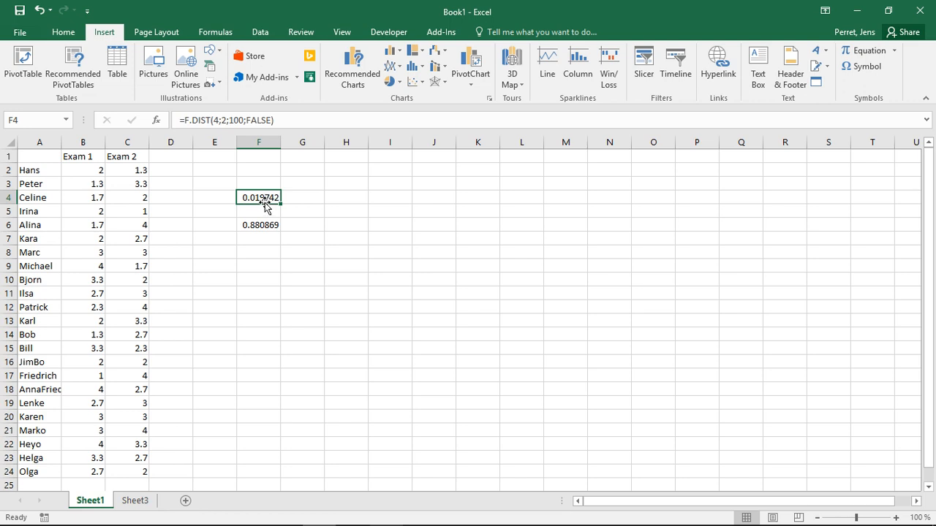
left_click(258, 225)
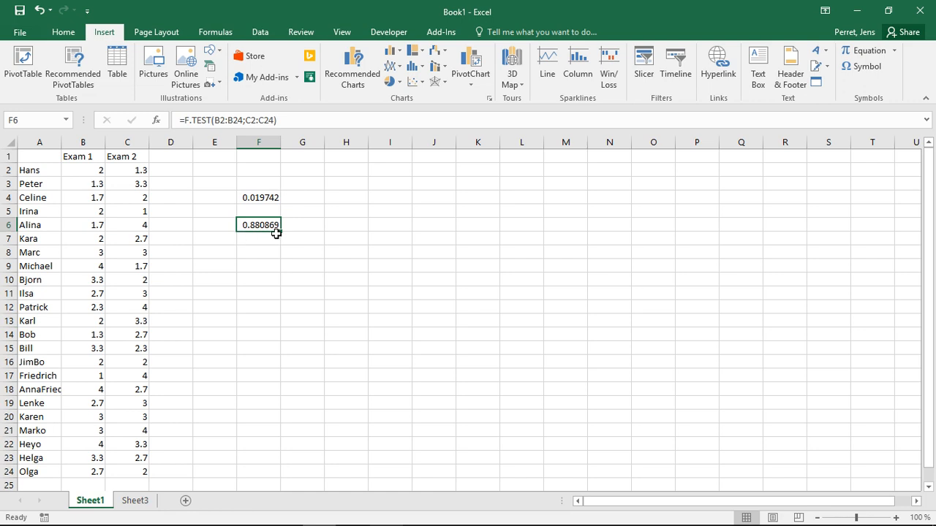
mouse_move(240, 232)
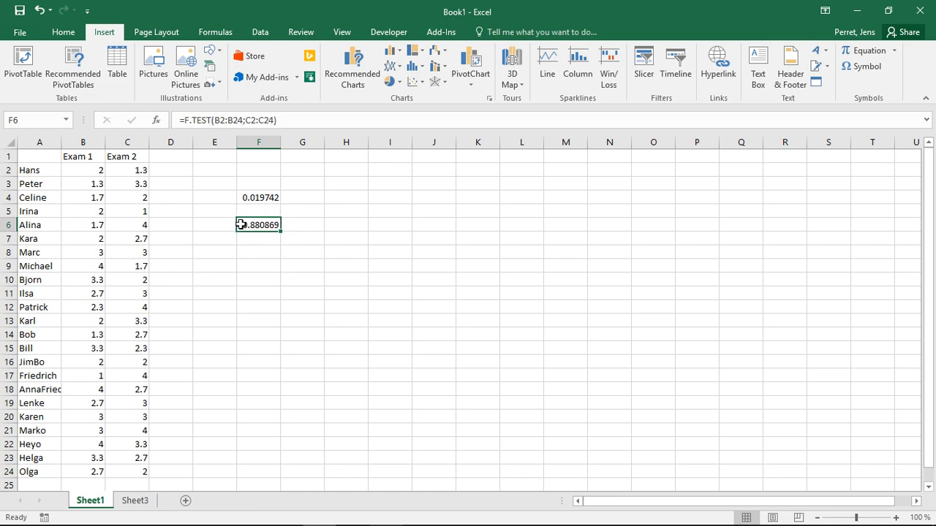
mouse_move(256, 234)
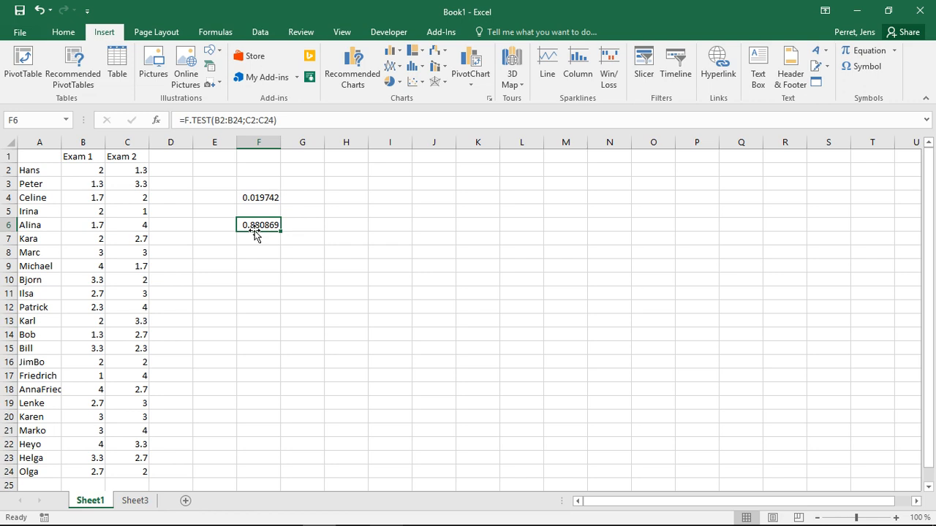
mouse_move(149, 205)
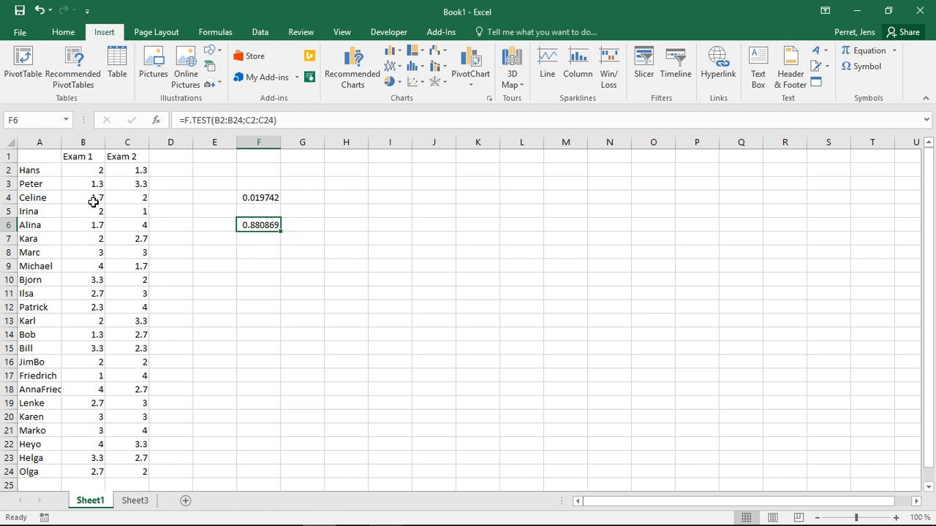
mouse_move(127, 336)
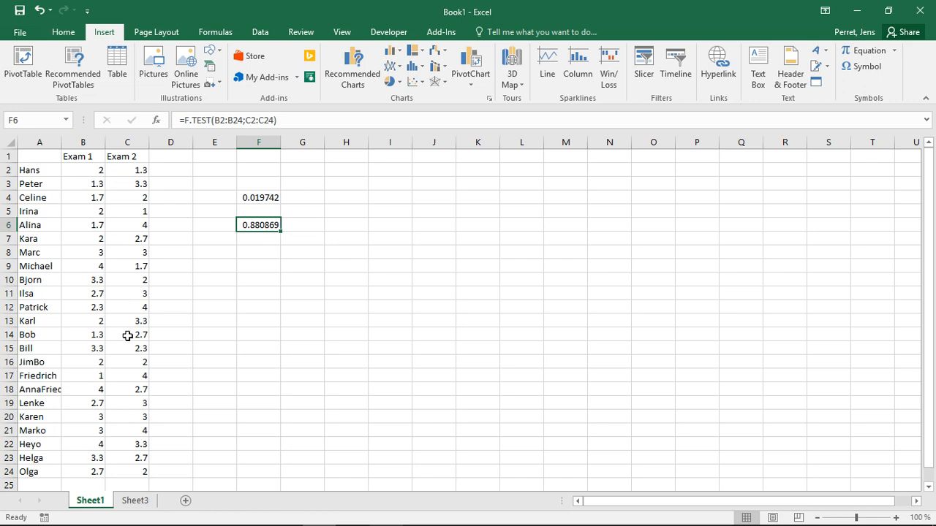
left_click(258, 252)
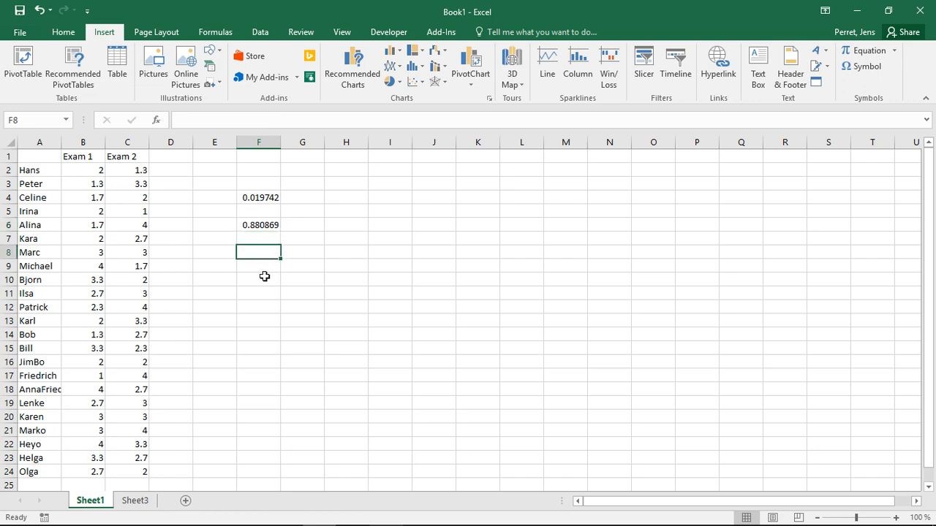
Enter the Exam 1 variance formula in F8 and fill it right to G8 (0.782372, 0.733399).
type("=varp")
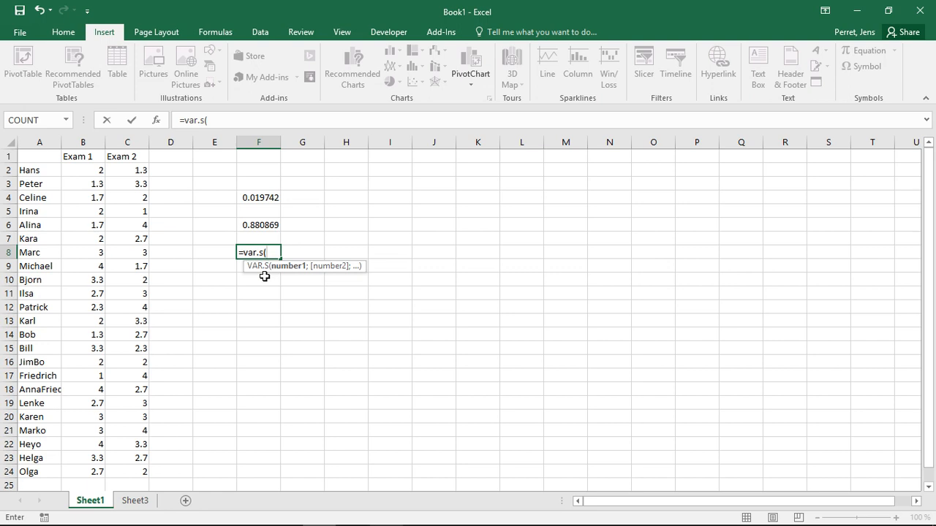
left_click_drag(83, 170, 83, 458)
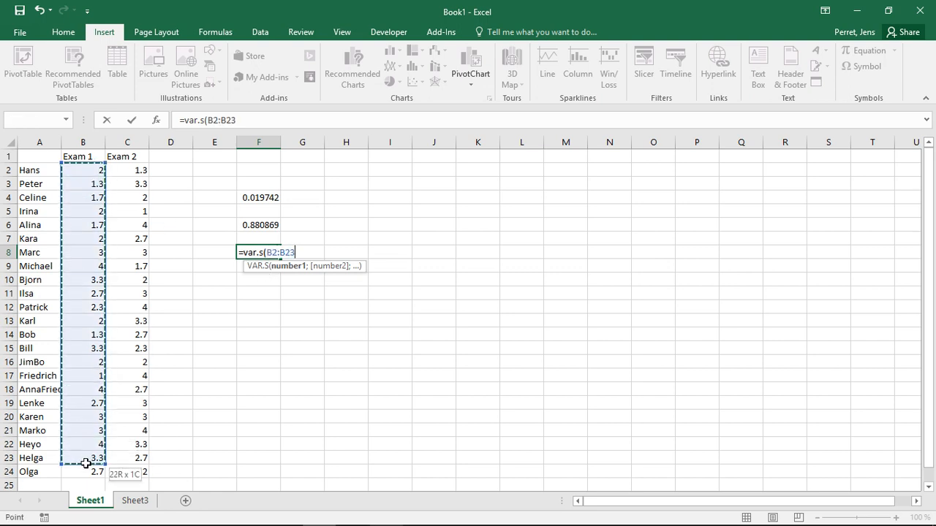
key("Return")
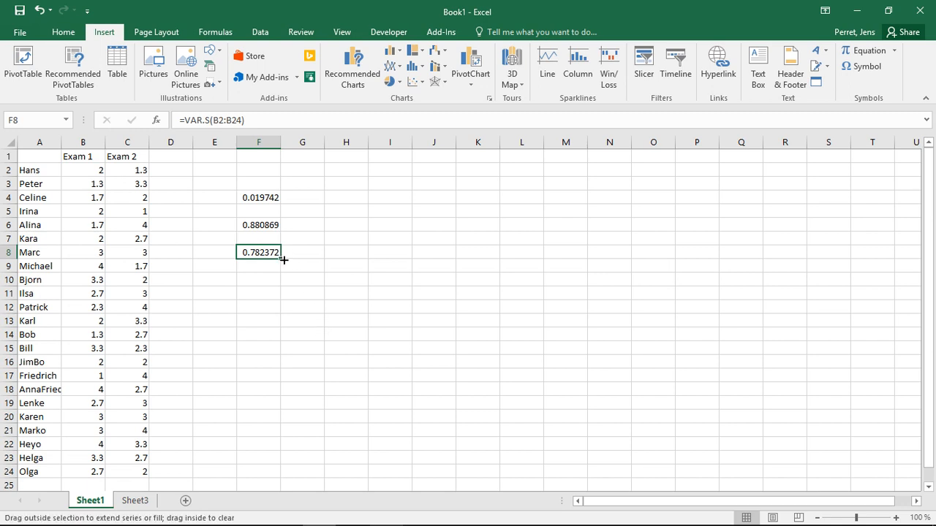
left_click_drag(284, 252, 302, 253)
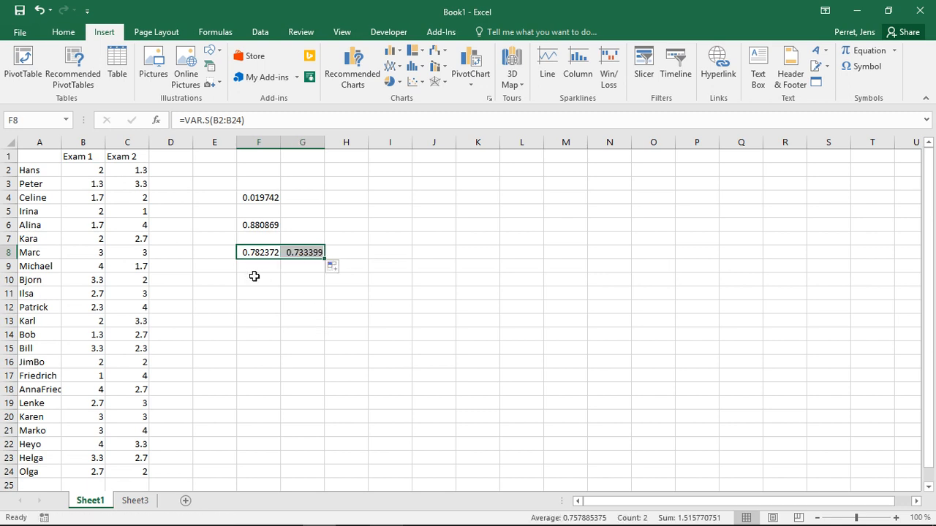
left_click(258, 280)
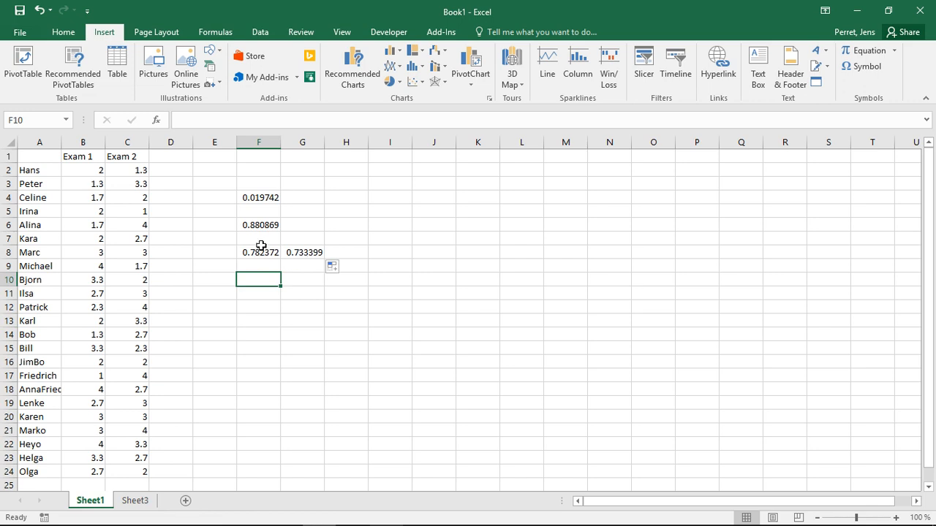
left_click(259, 225)
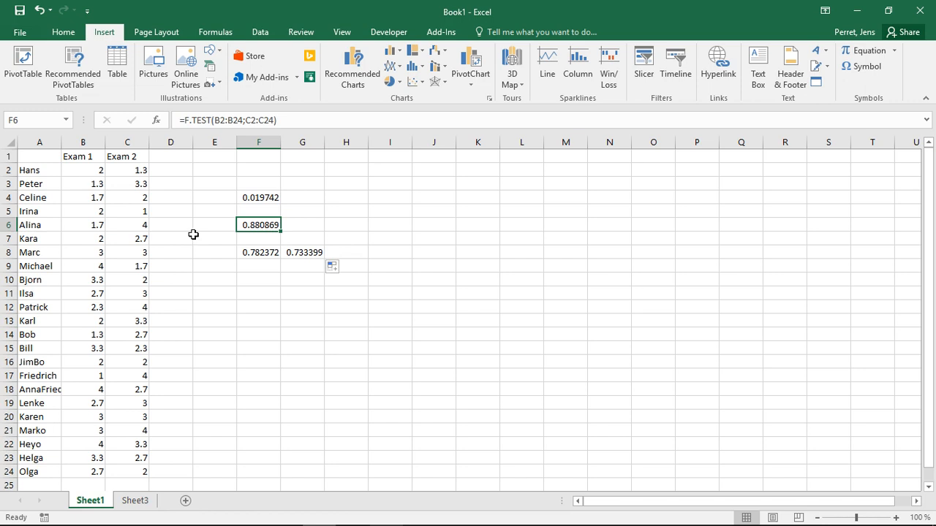
mouse_move(245, 242)
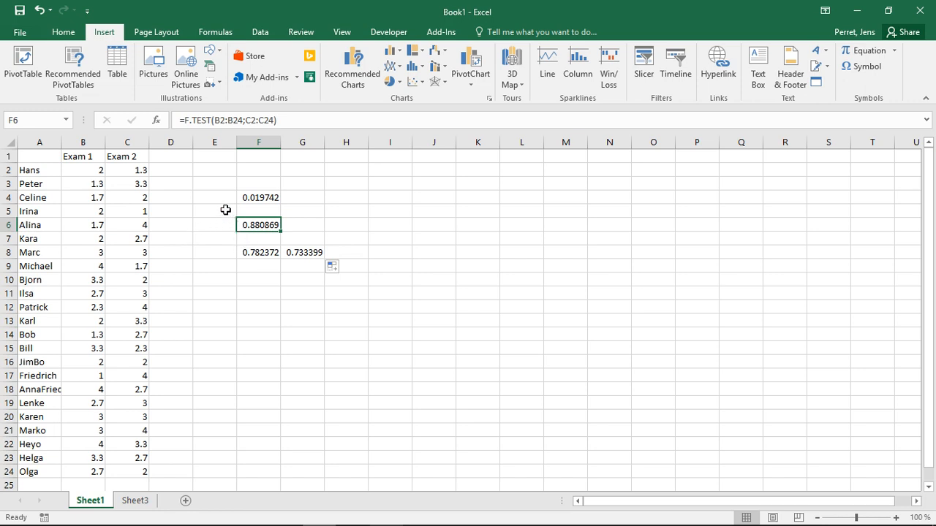
left_click(259, 197)
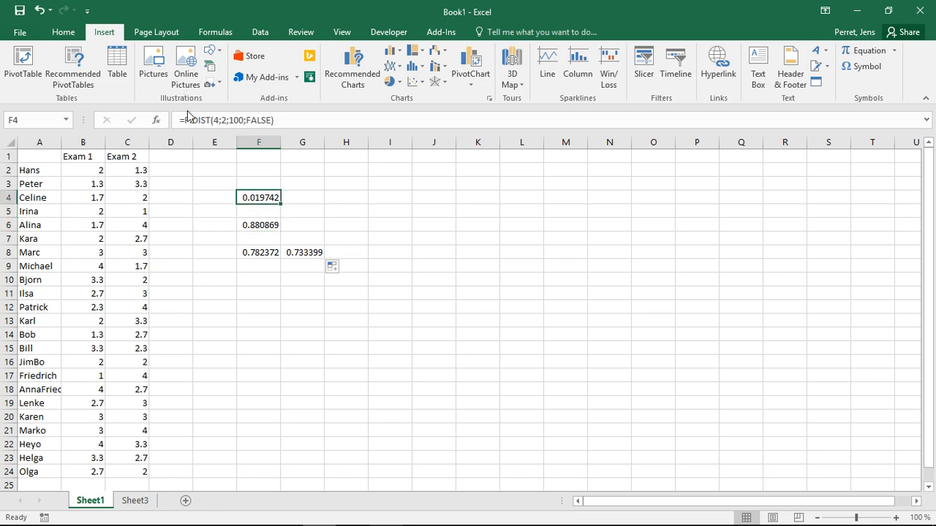
mouse_move(198, 120)
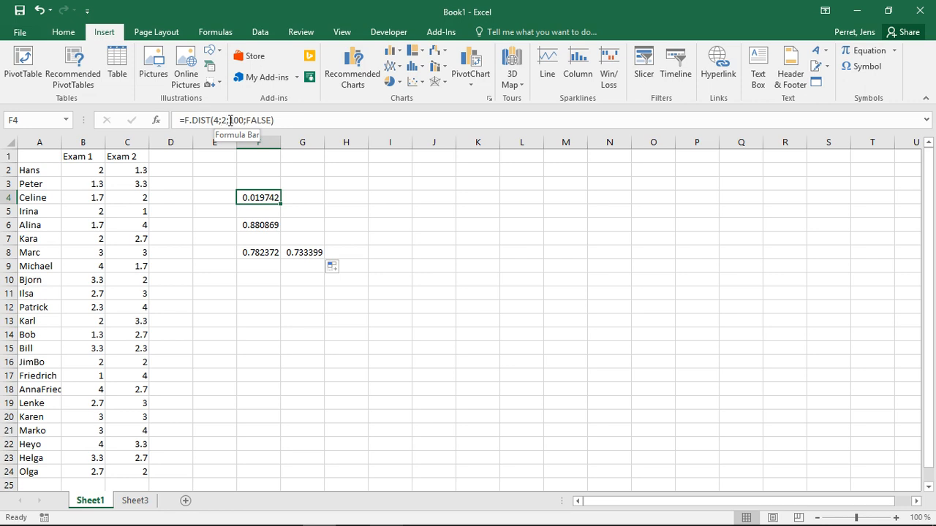
mouse_move(203, 123)
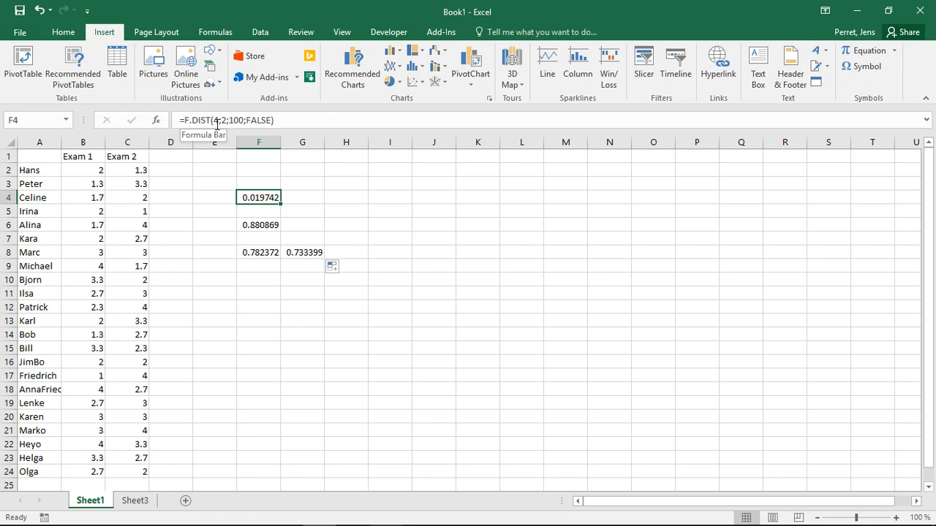
double_click(259, 197)
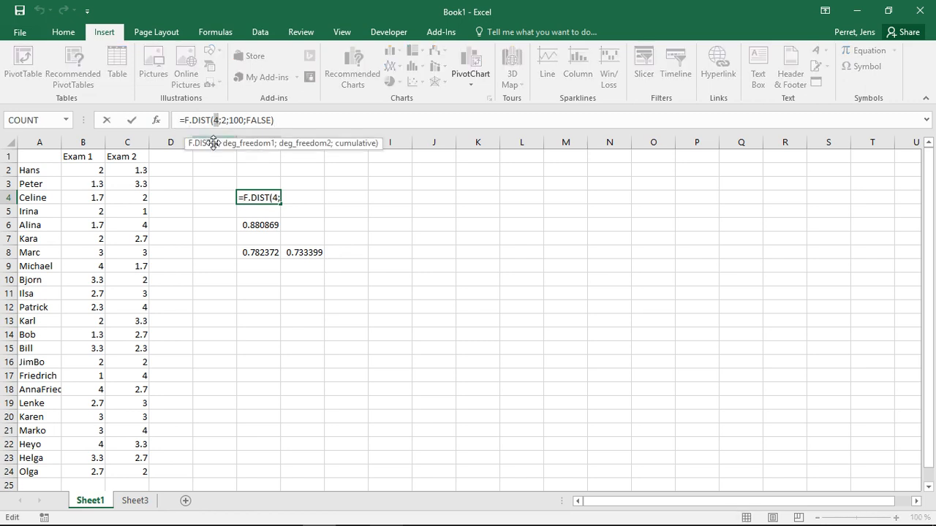
key("Return")
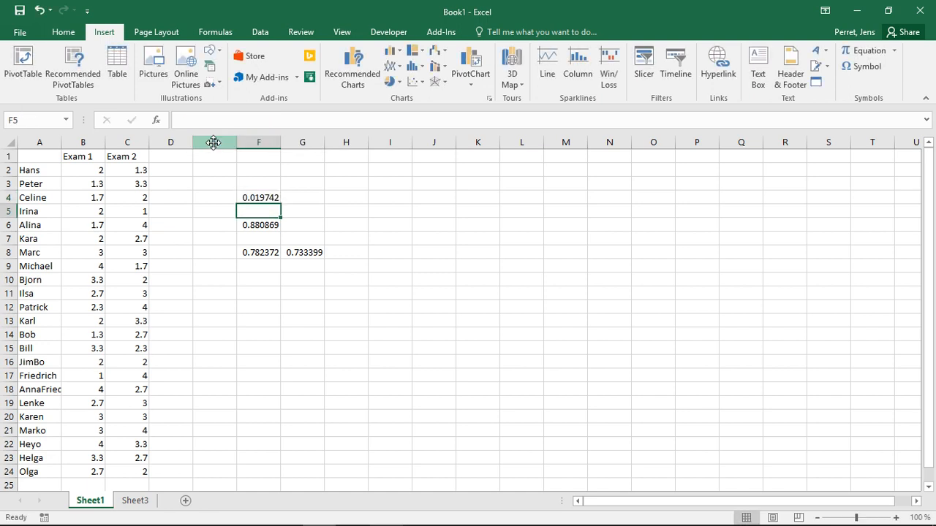
type("=")
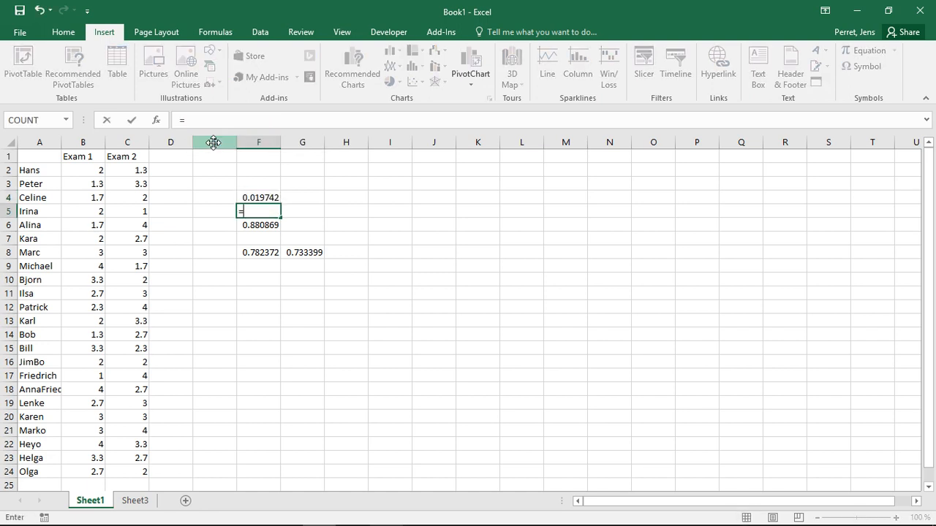
type("=F.inv(")
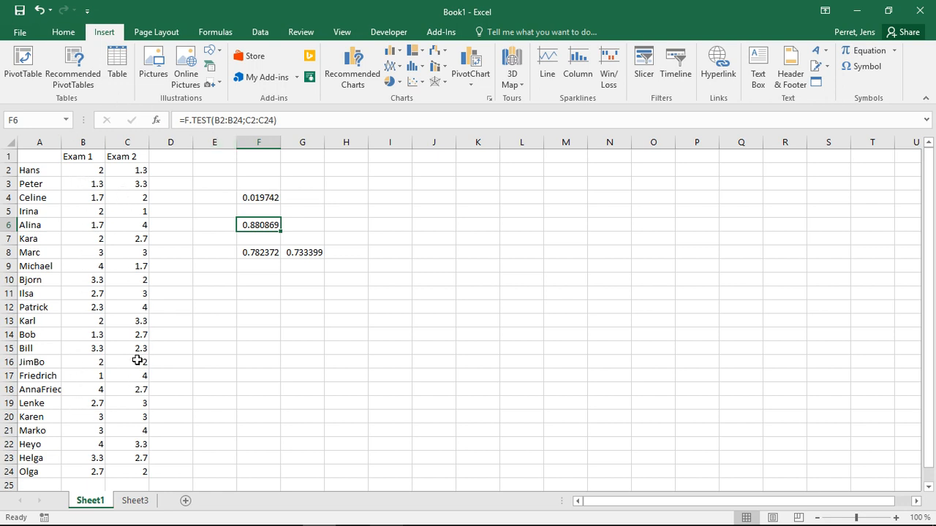
mouse_move(154, 242)
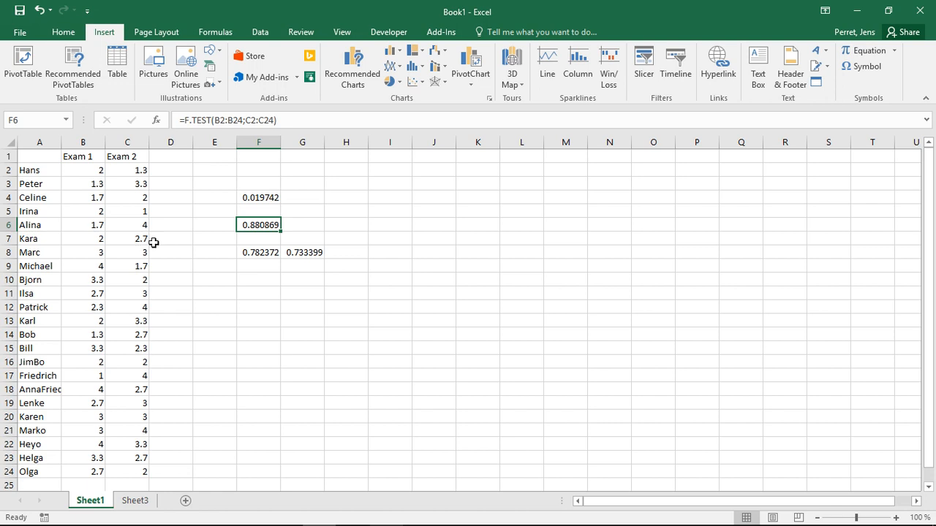
mouse_move(251, 224)
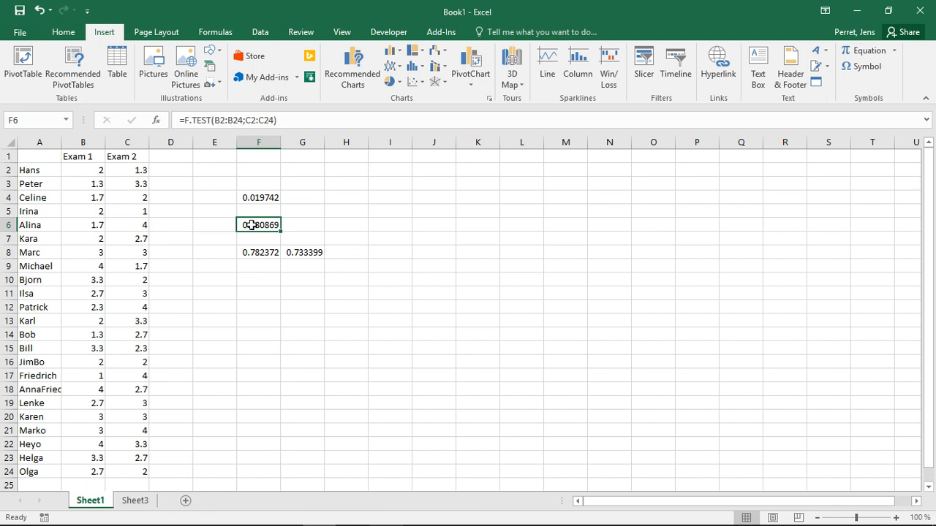
mouse_move(310, 247)
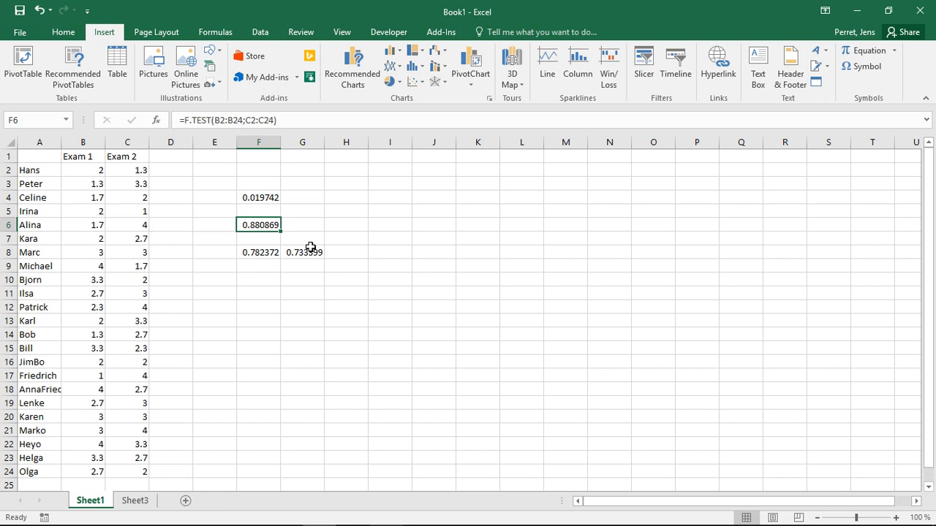